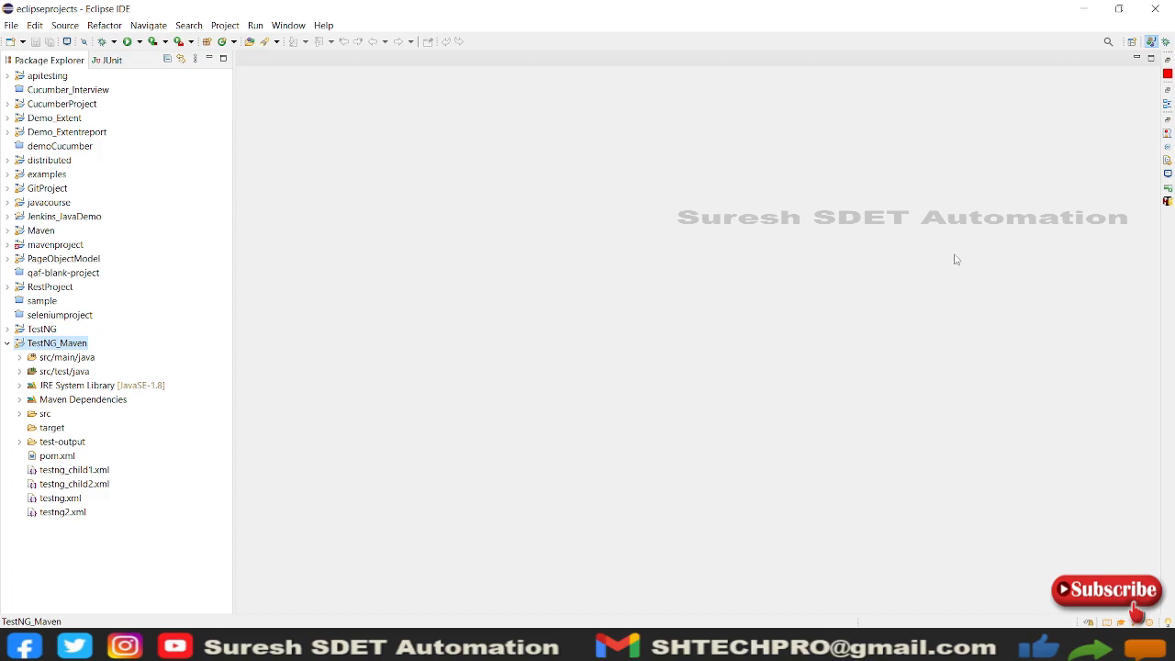
mouse_move(804, 265)
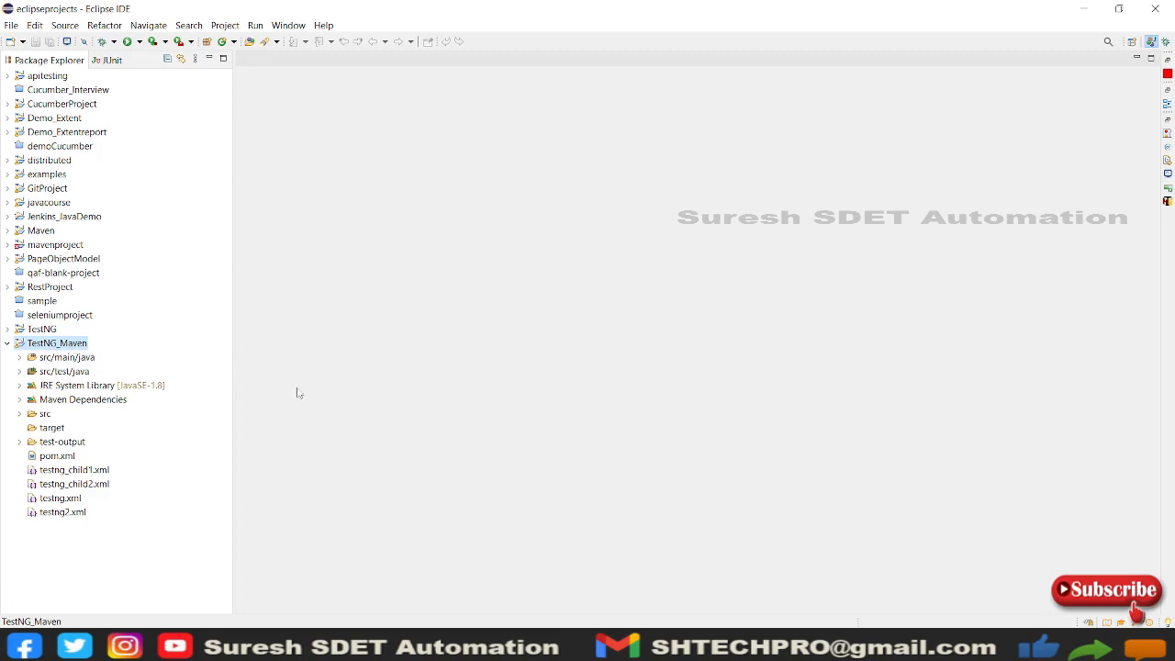
Reveal the TestNG_Maven project folder in File Explorer via Show In > System Explorer.
left_click(57, 343)
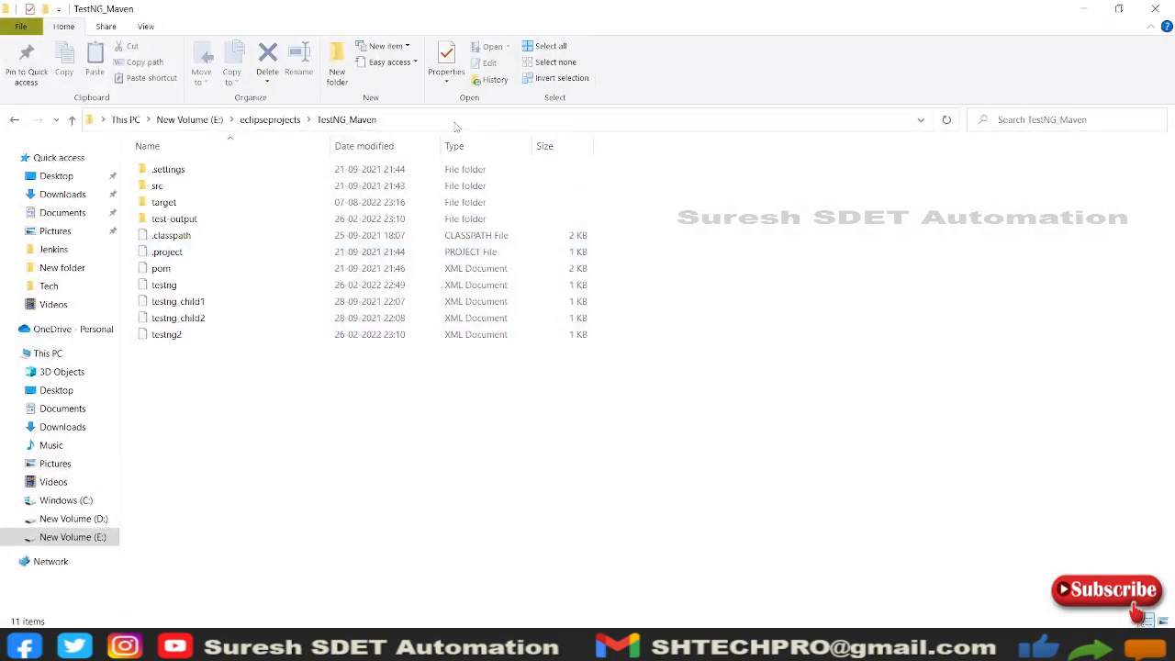
Launch cmd from the folder's address bar and run mvn clean test to BUILD SUCCESS with 4 tests passing.
type("cmd")
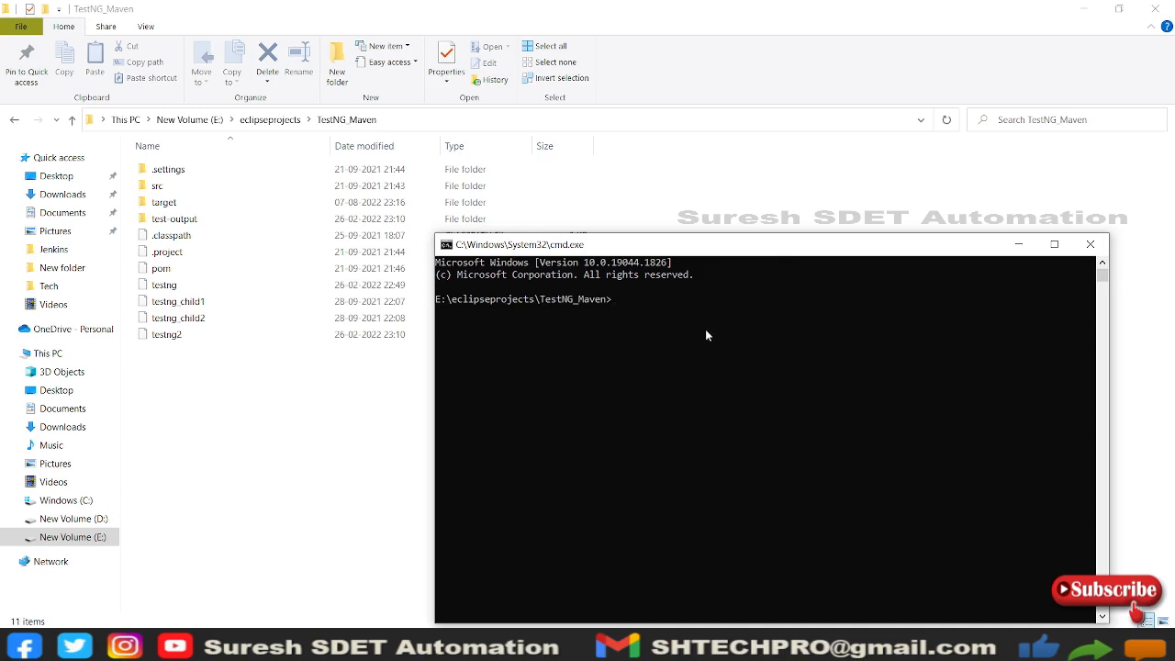
mouse_move(702, 334)
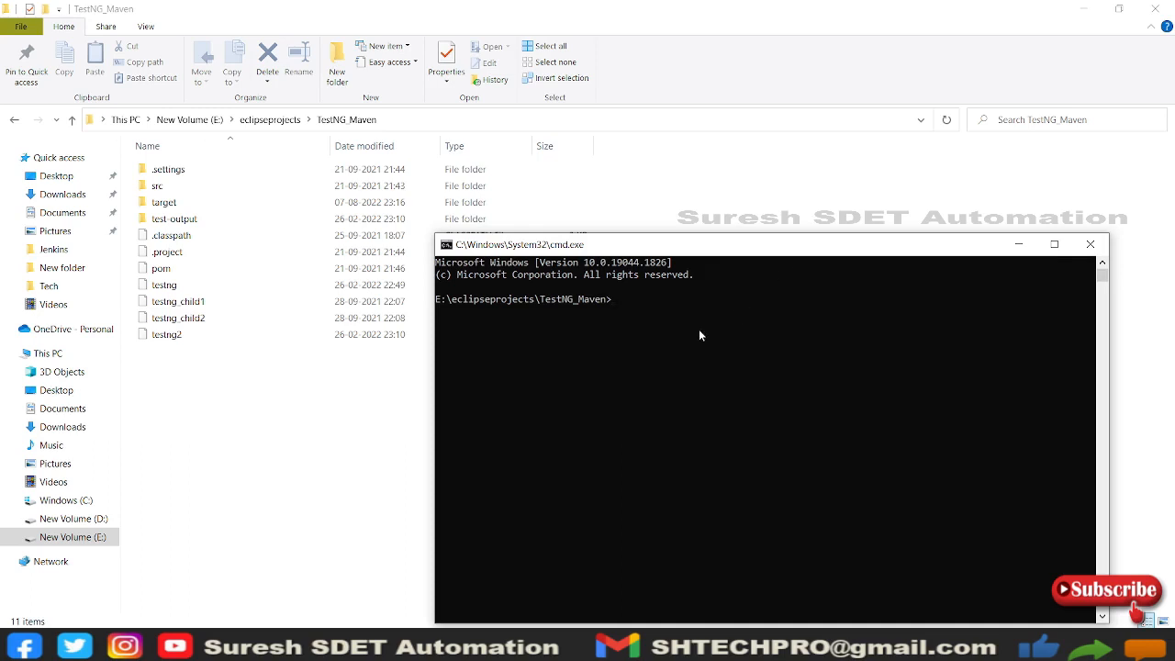
type("mvn")
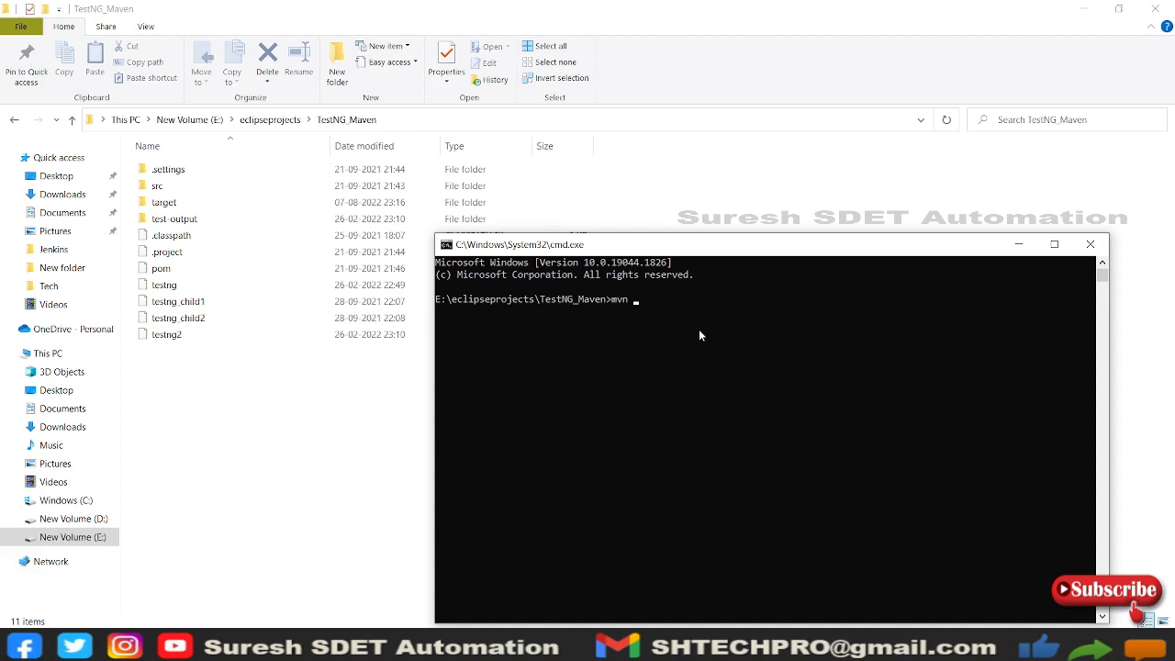
type("clean")
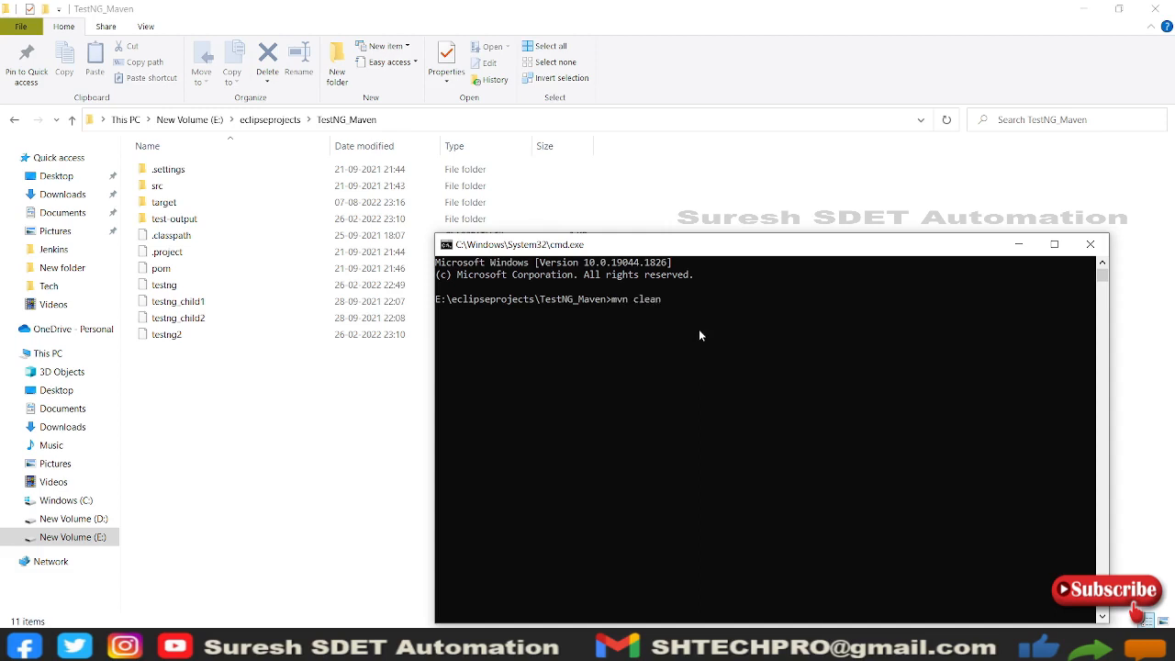
type("test")
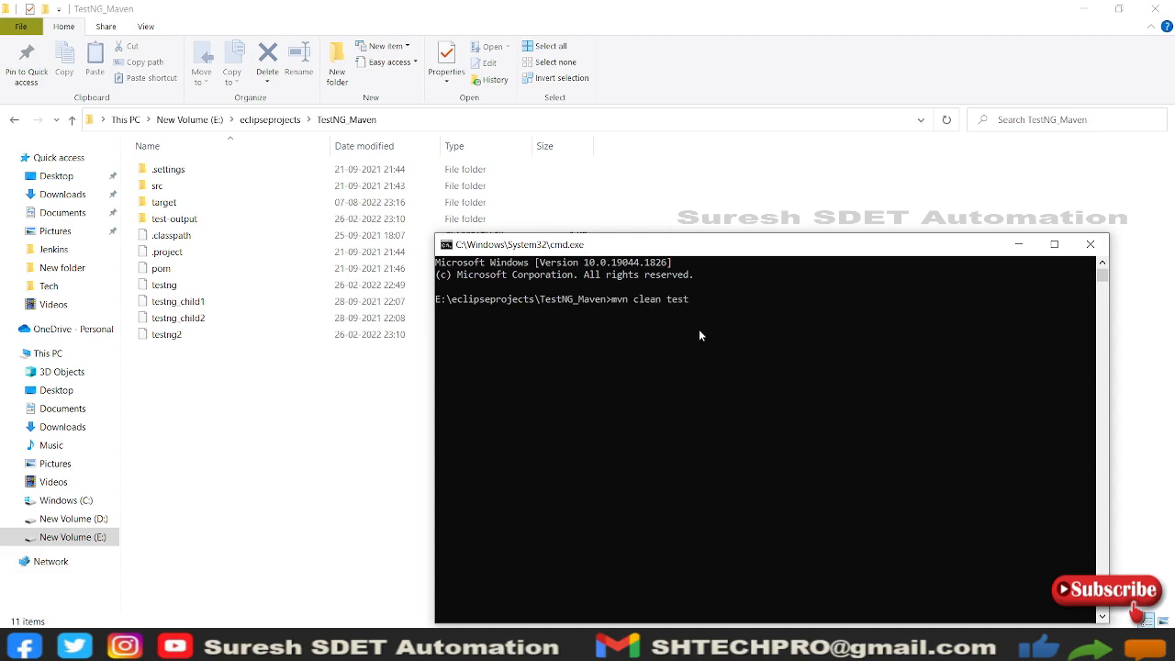
key("enter")
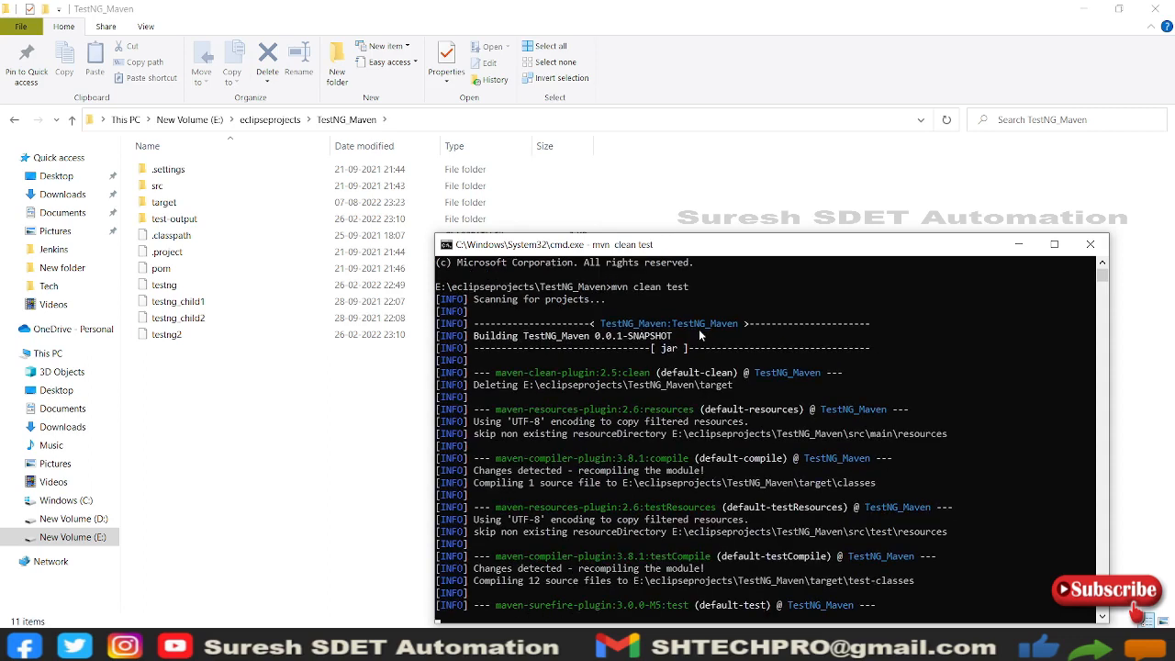
scroll("down", 3)
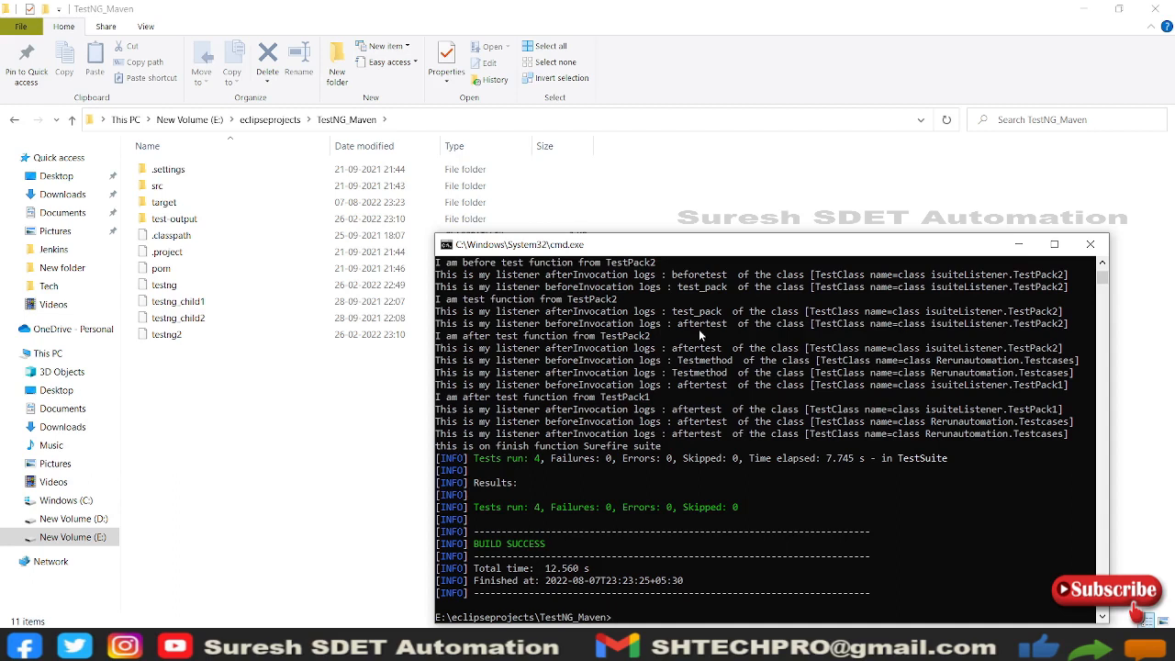
Run mvn test without clean, reaching BUILD SUCCESS with 4 tests and no failures.
type("mvn test")
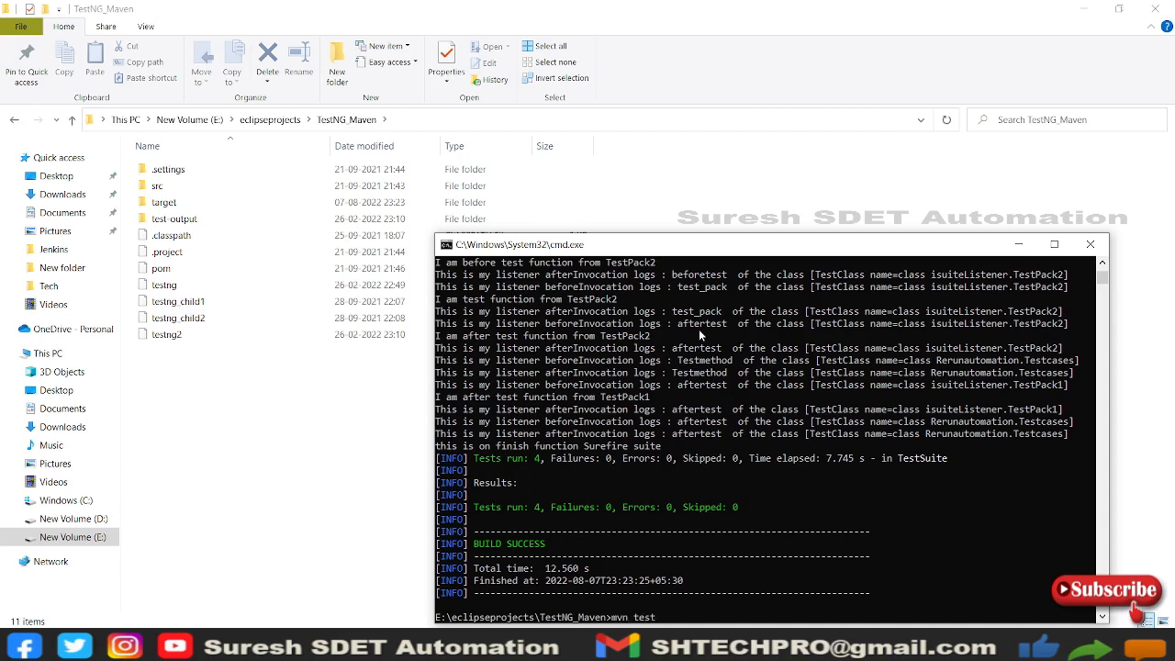
scroll("down", 3)
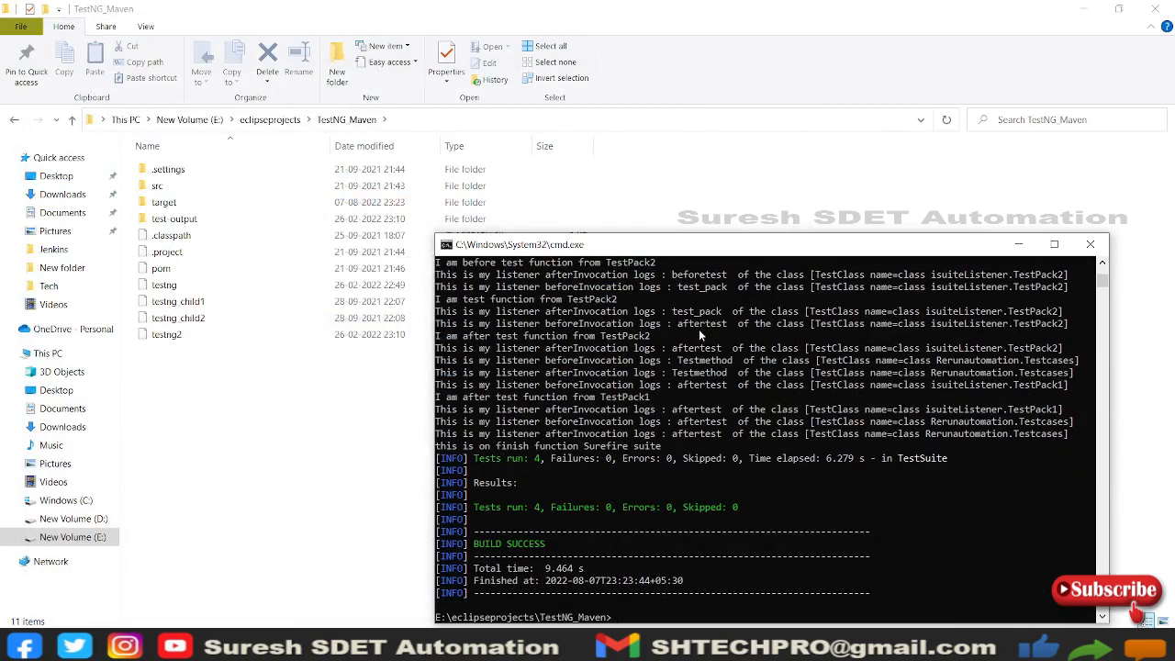
Run mvn install from the TestNG_Maven folder and watch the build begin.
type("mvn inst")
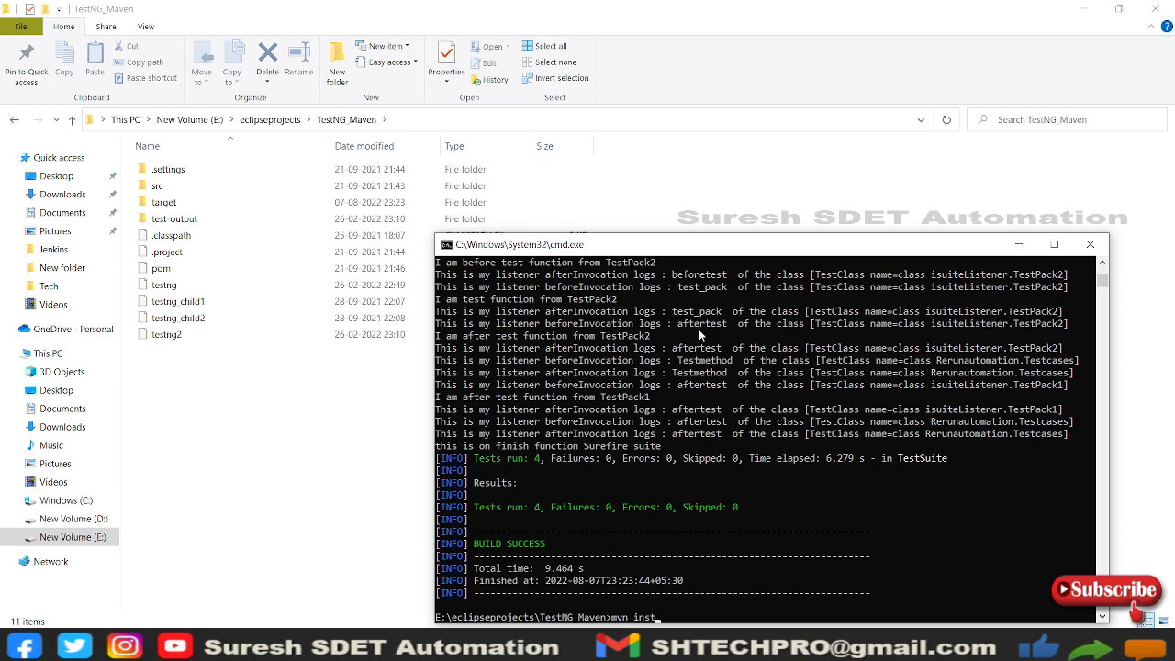
type("all")
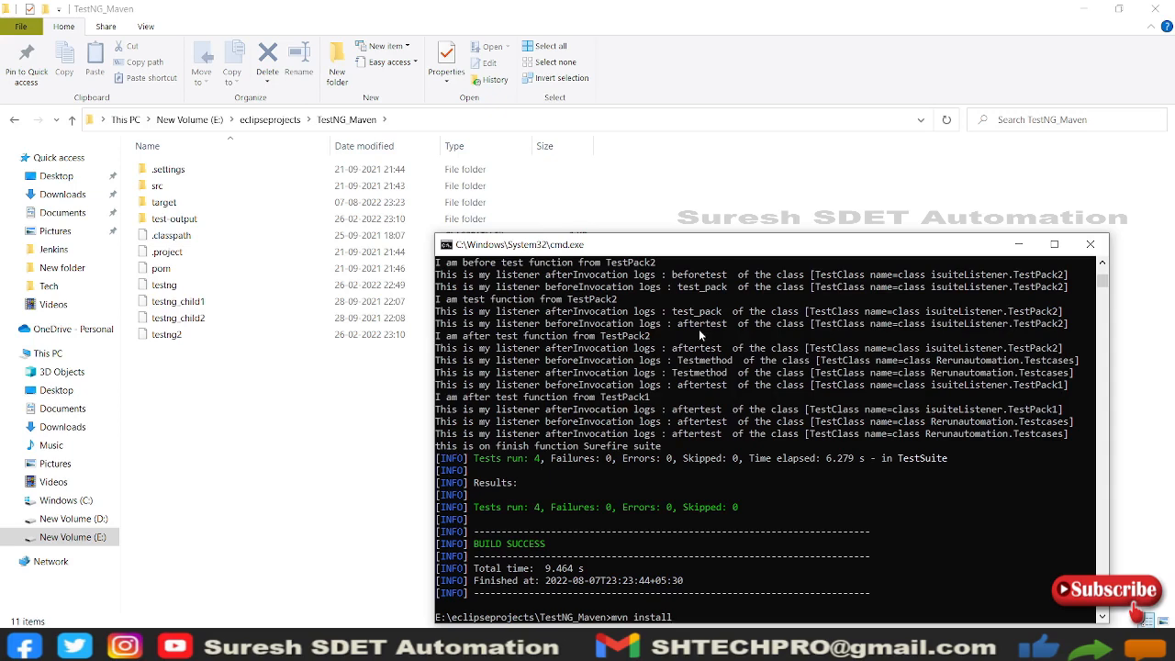
scroll("down", 3)
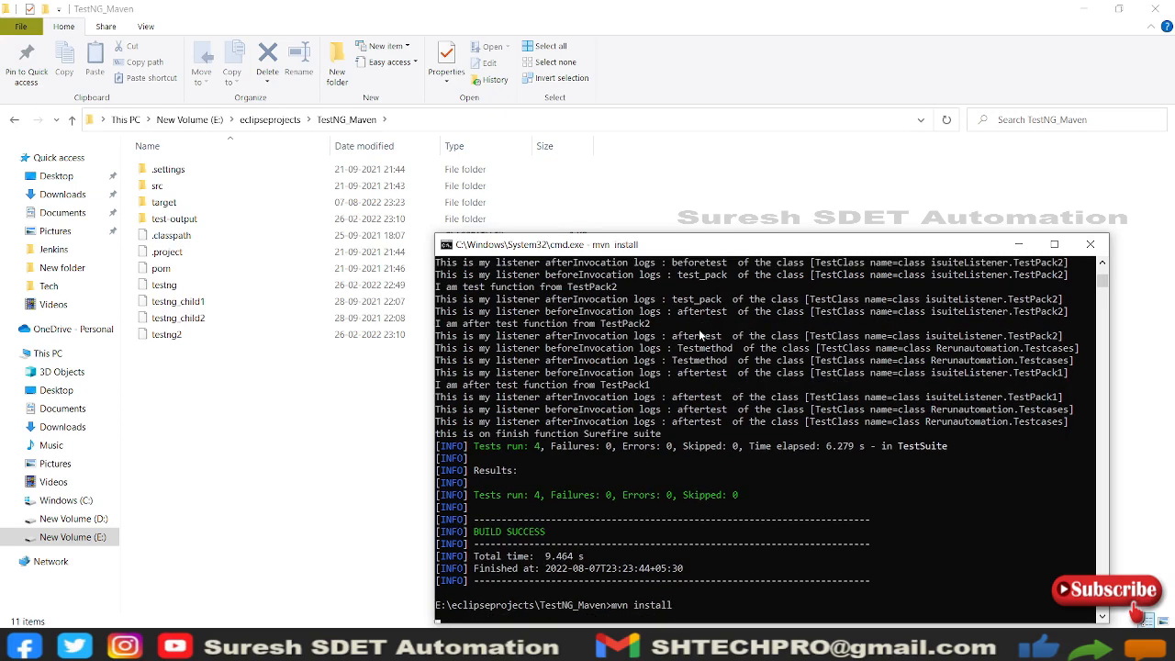